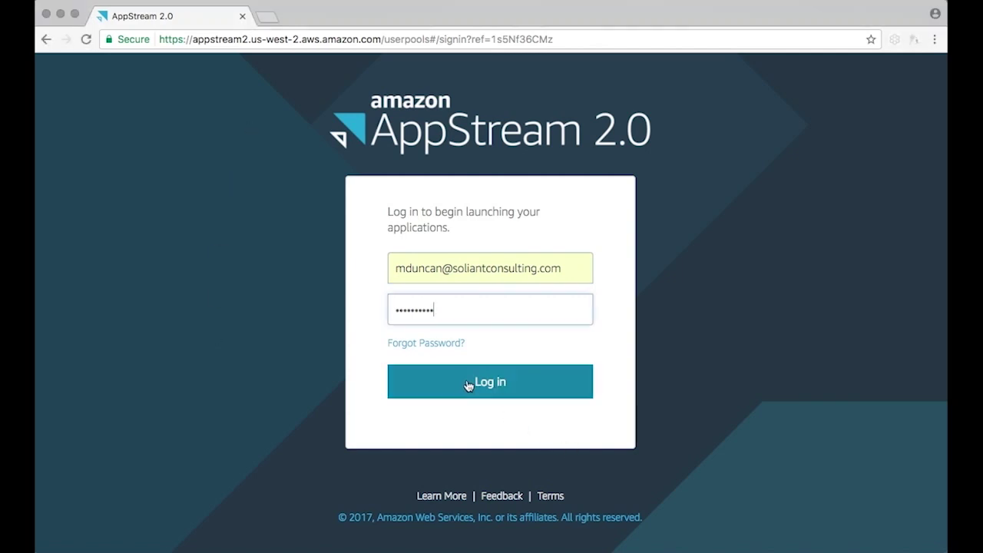
Step: Log in to AppStream 2.0 and launch Dogwood Project Pro from the catalog
{"action": "left_click", "coordinate": [489, 382]}
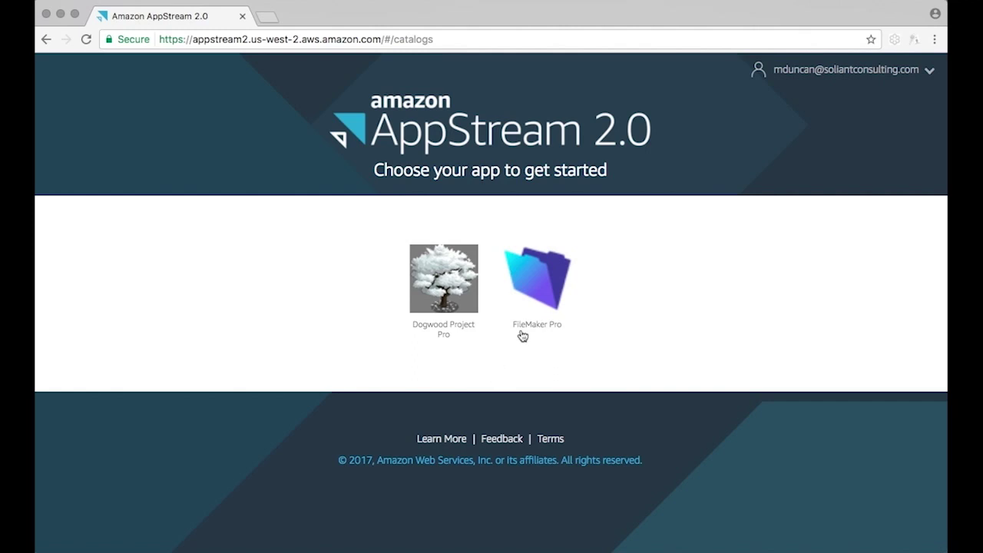
{"action": "mouse_move", "coordinate": [443, 304]}
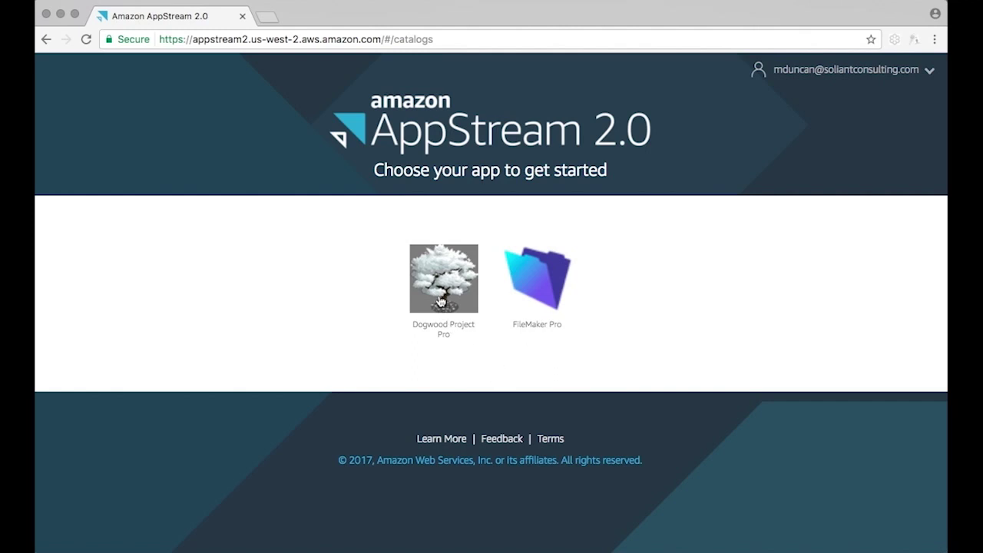
{"action": "left_click", "coordinate": [443, 279]}
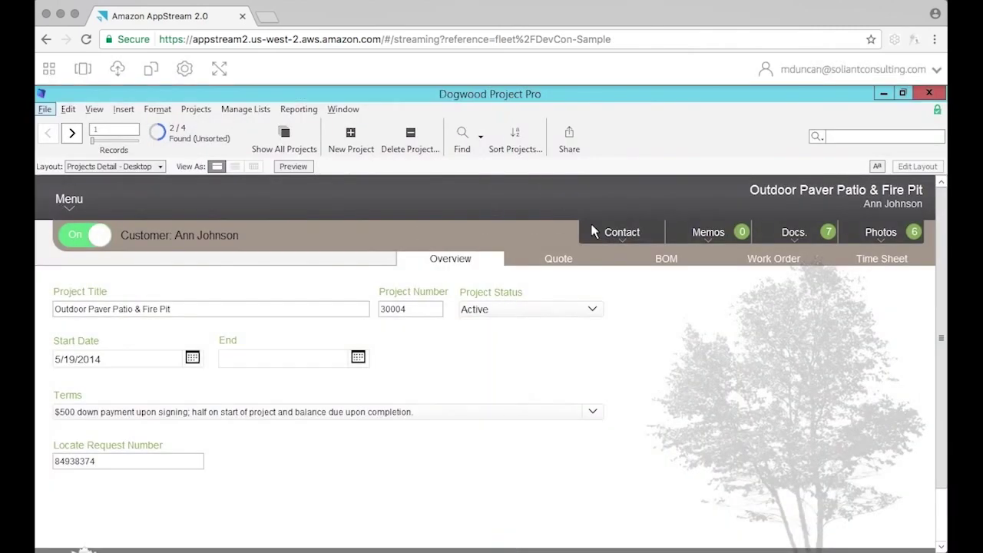
{"action": "mouse_move", "coordinate": [676, 264]}
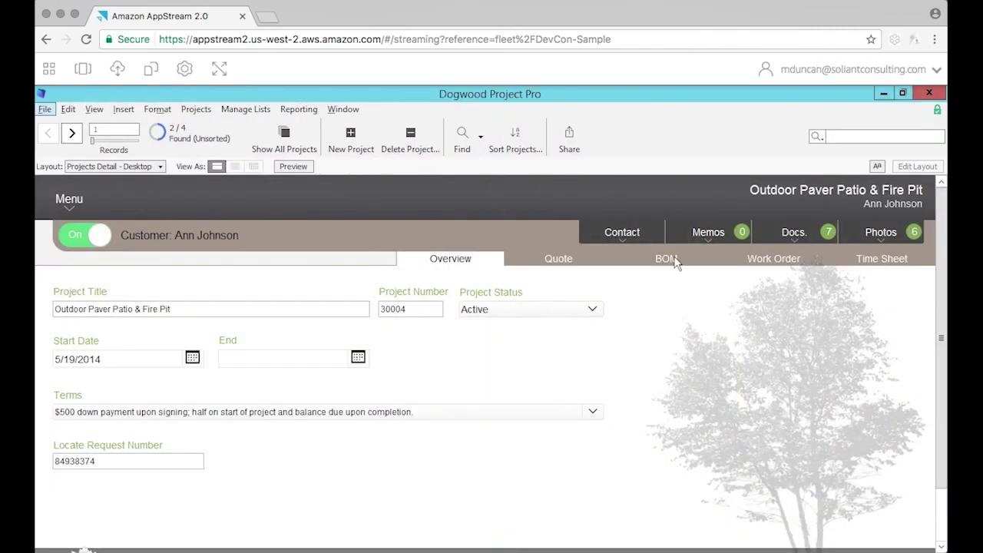
Step: Open the Photographs popover listing the patio project's four photos
{"action": "left_click", "coordinate": [621, 232]}
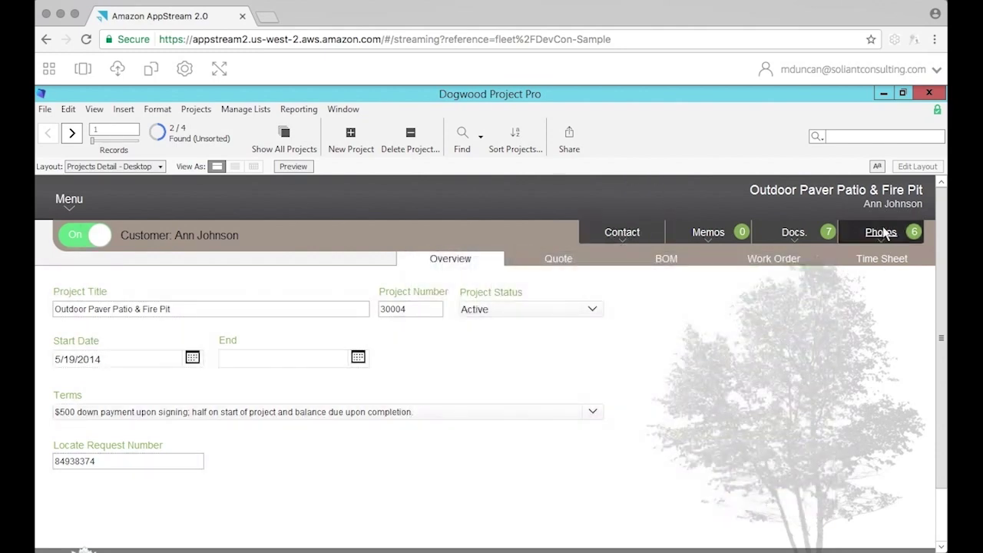
{"action": "left_click", "coordinate": [879, 232]}
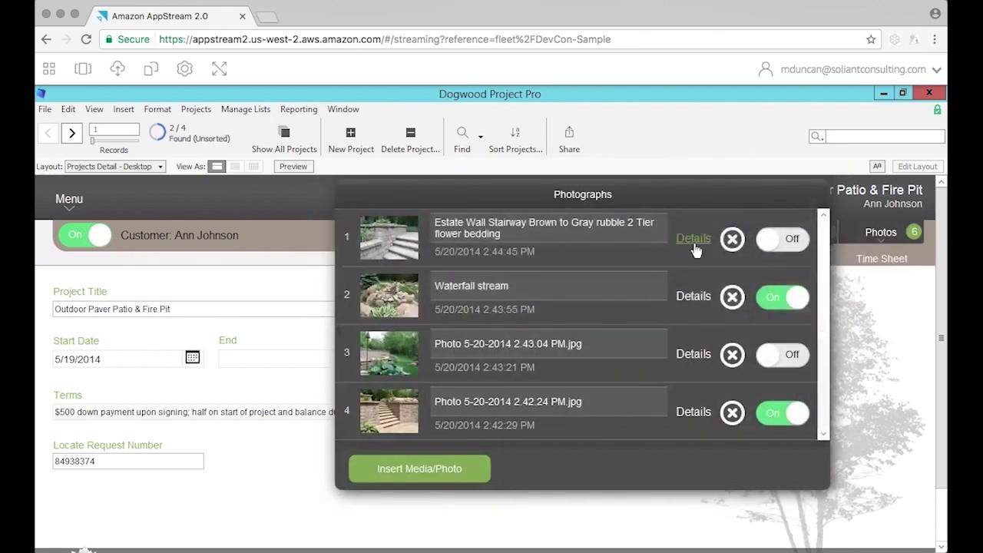
Step: View and close the Estate Wall Stairway photo details, then open the navigation menu
{"action": "left_click", "coordinate": [693, 238]}
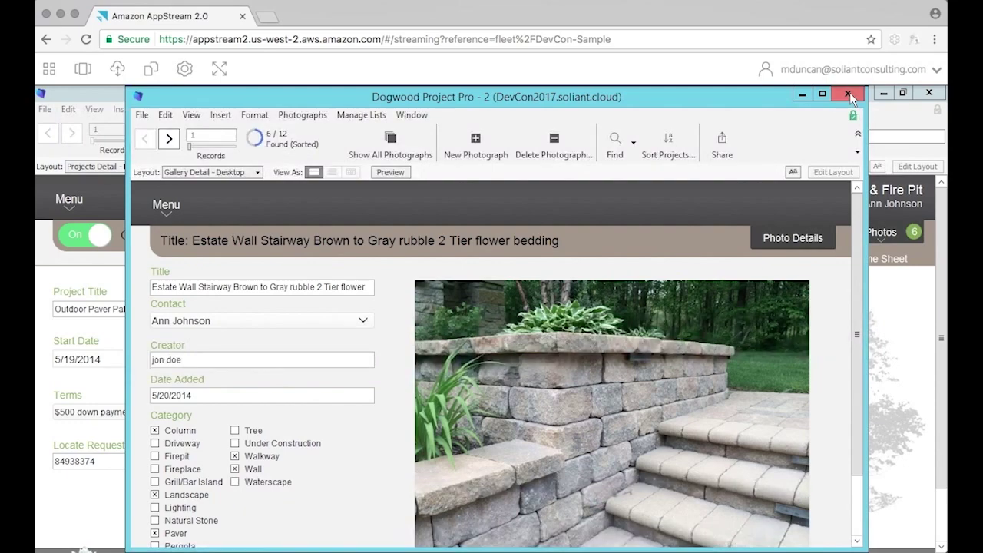
{"action": "left_click", "coordinate": [849, 94]}
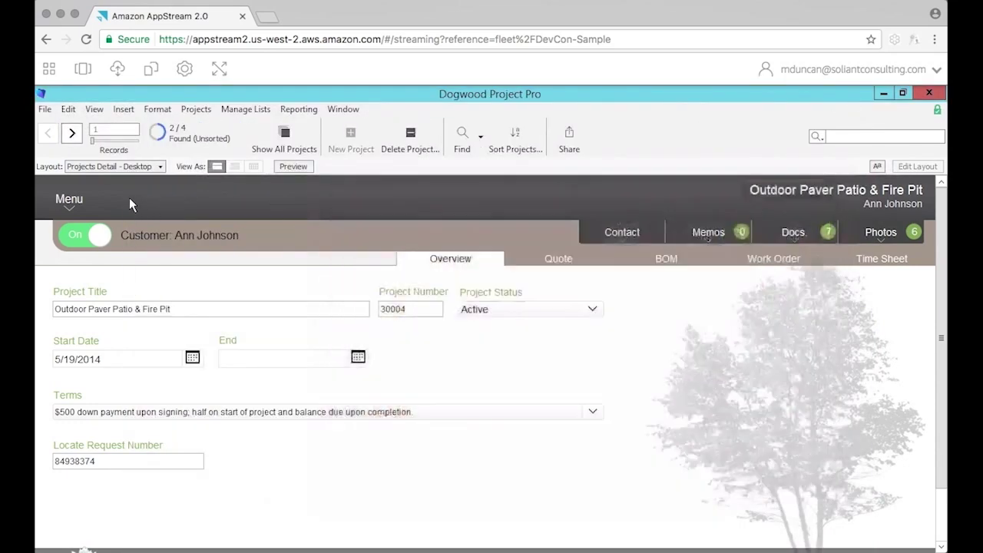
{"action": "left_click", "coordinate": [69, 199]}
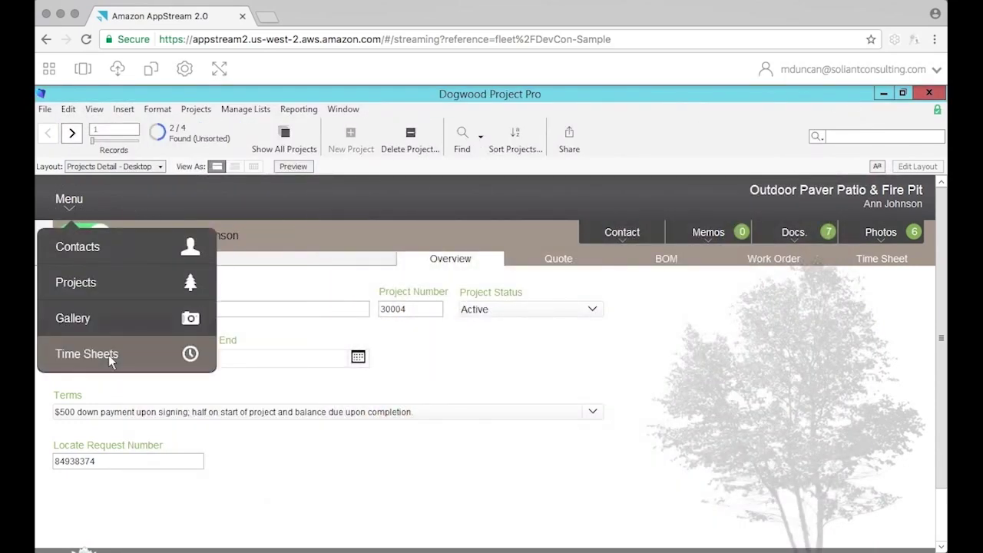
Step: Go to Time Sheets and generate the report for week ending 5/24/2014
{"action": "left_click", "coordinate": [87, 353]}
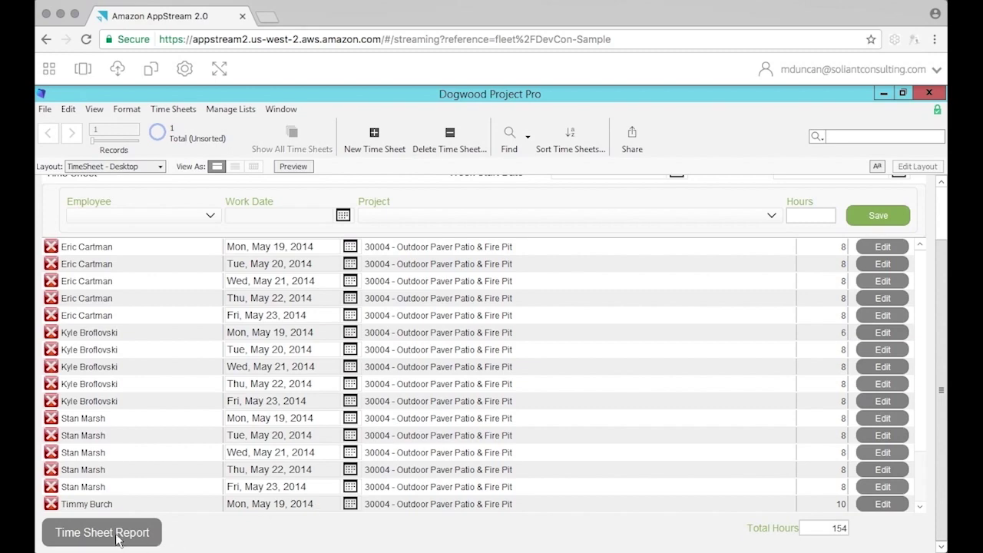
{"action": "left_click", "coordinate": [102, 532]}
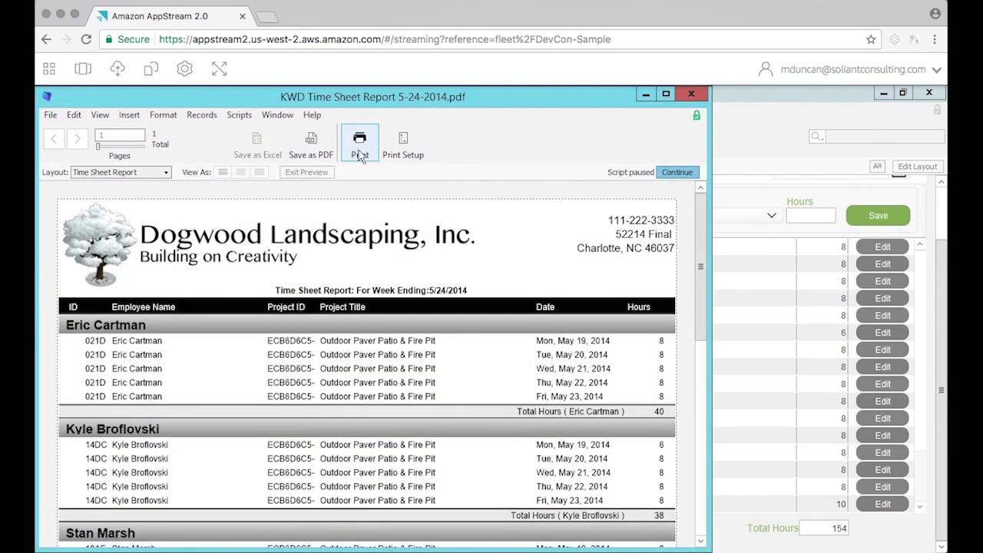
Step: Print the Time Sheet Report to PDF and download it from the browser viewer
{"action": "left_click", "coordinate": [359, 139]}
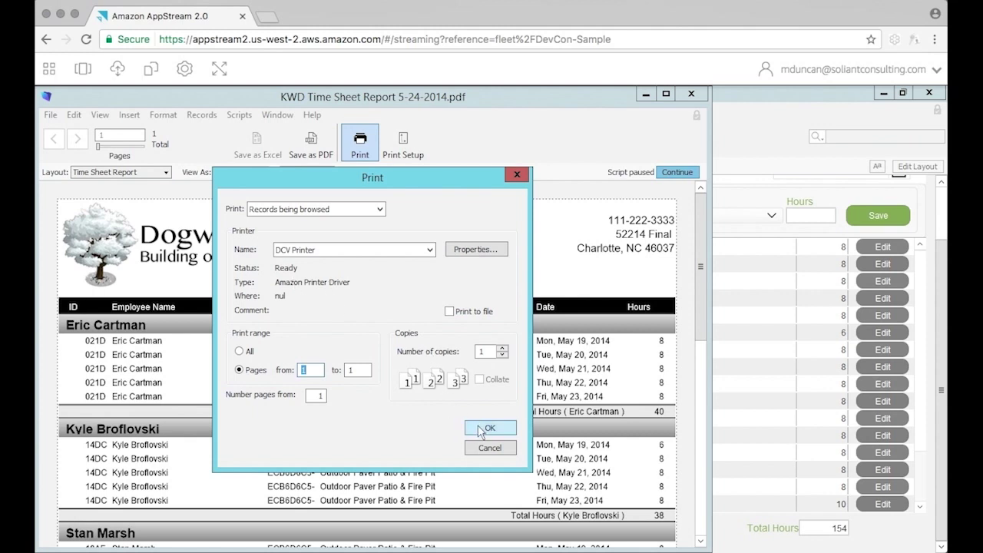
{"action": "left_click", "coordinate": [489, 427]}
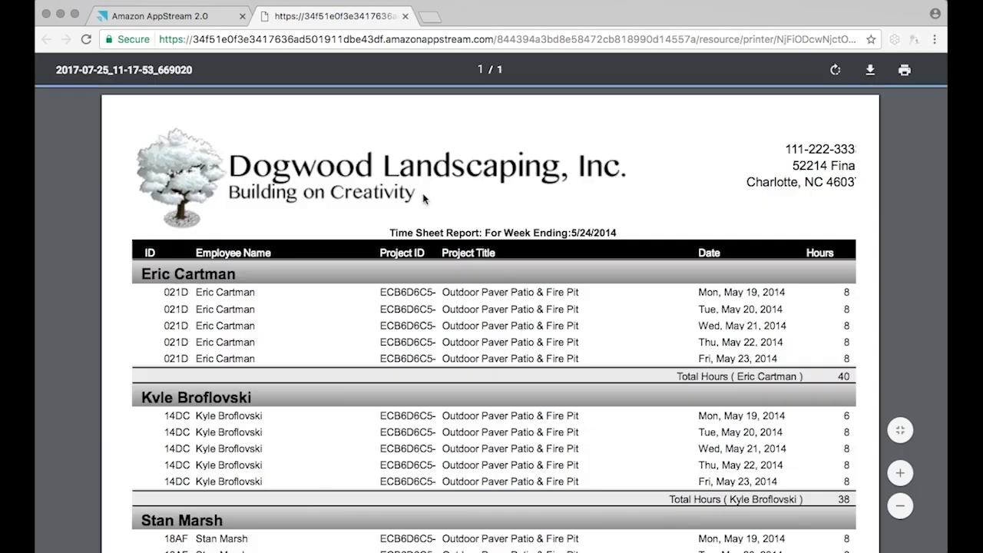
{"action": "left_click", "coordinate": [870, 70]}
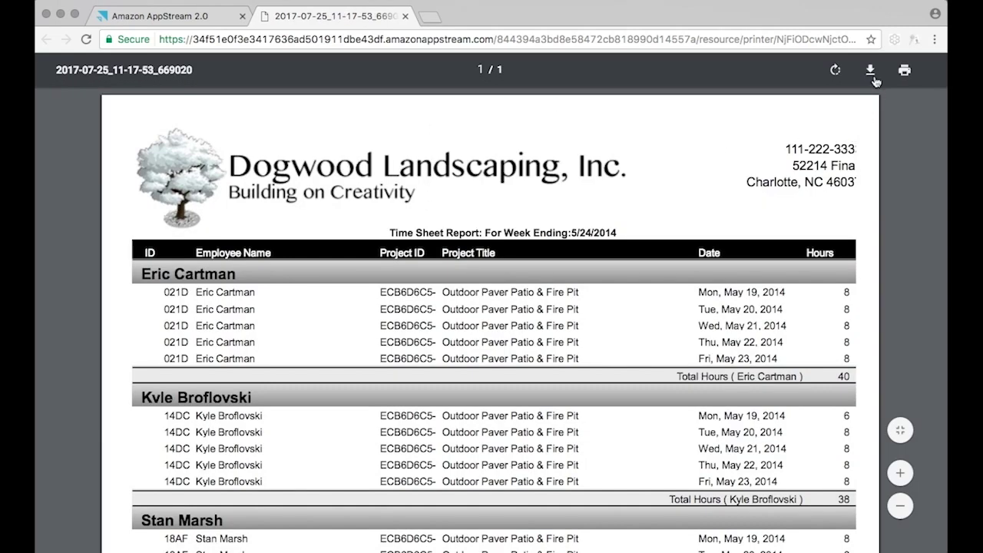